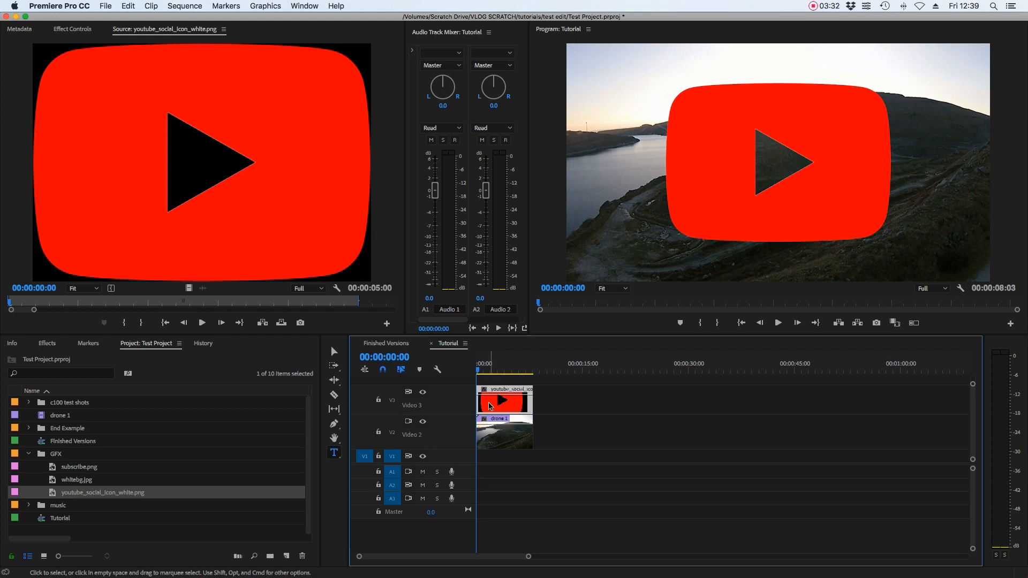
{"action": "mouse_move", "coordinate": [504, 403]}
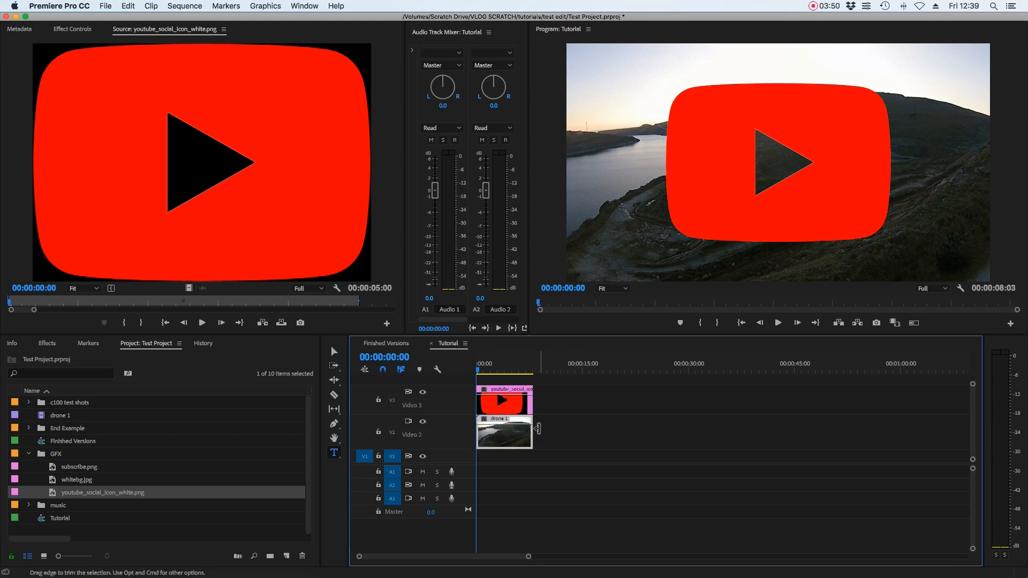
Step: Search the Effects panel for 'track' to locate Track Matte Key
{"action": "left_click", "coordinate": [46, 343]}
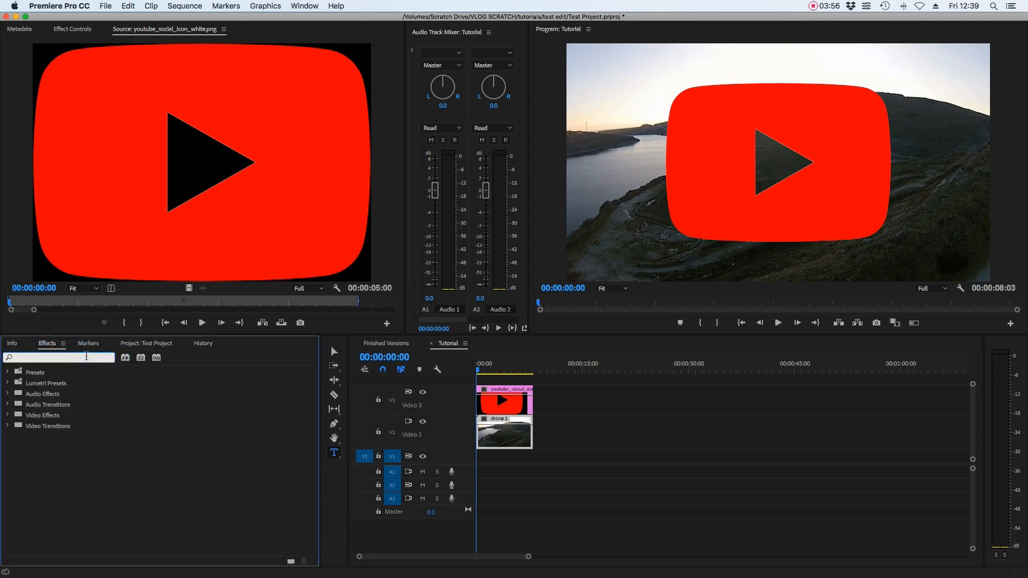
{"action": "type", "text": "track"}
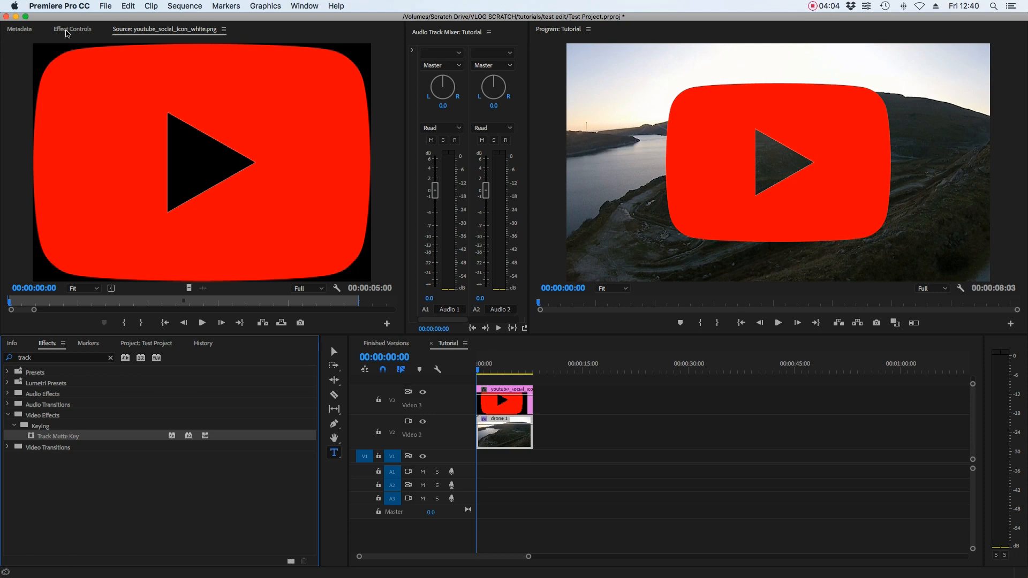
Step: Set drone 1's Track Matte Key to Matte Alpha compositing with Video 3 as the matte
{"action": "left_click", "coordinate": [72, 29]}
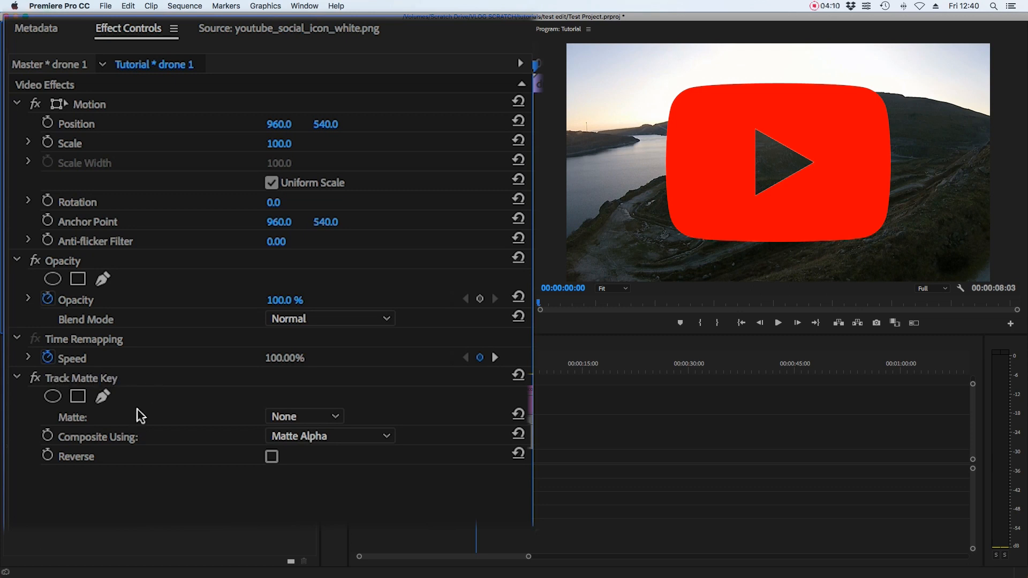
{"action": "mouse_move", "coordinate": [78, 443]}
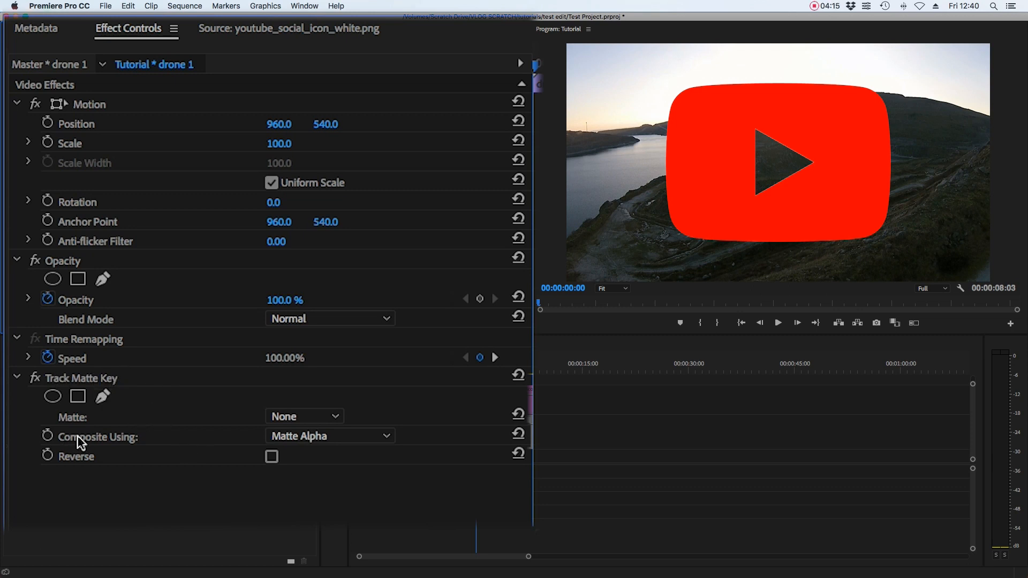
{"action": "mouse_move", "coordinate": [188, 444]}
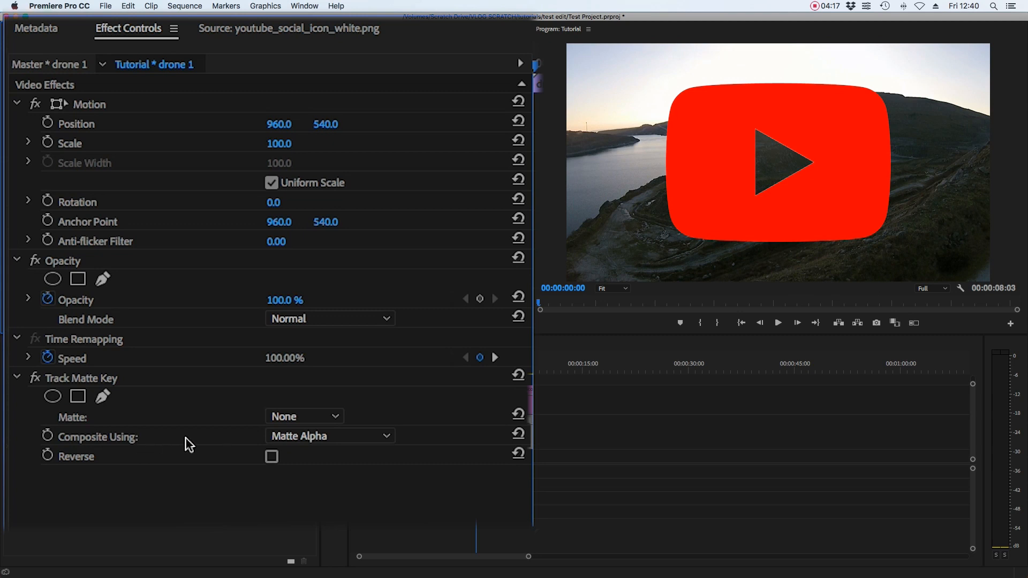
{"action": "left_click", "coordinate": [329, 435]}
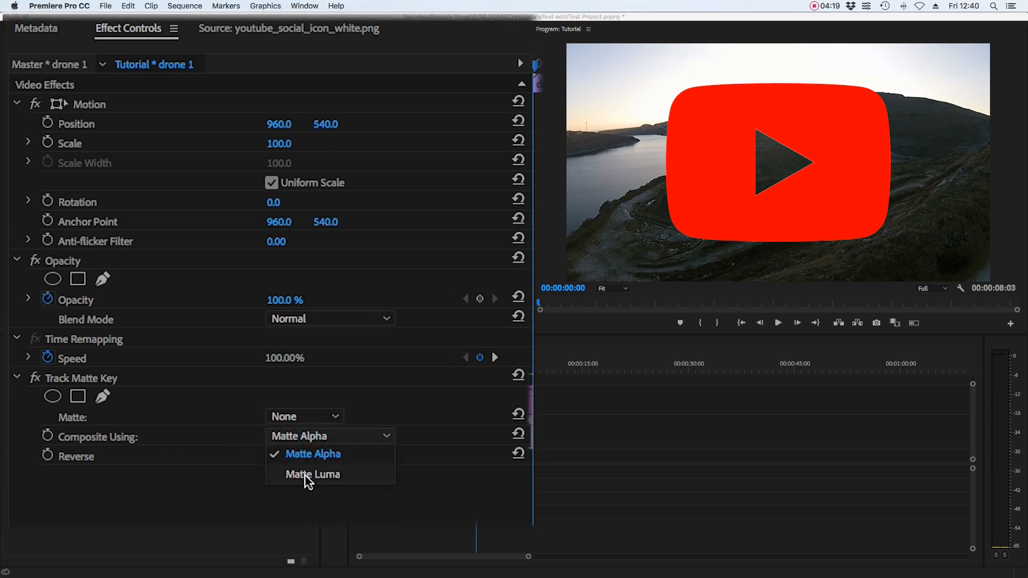
{"action": "left_click", "coordinate": [312, 474]}
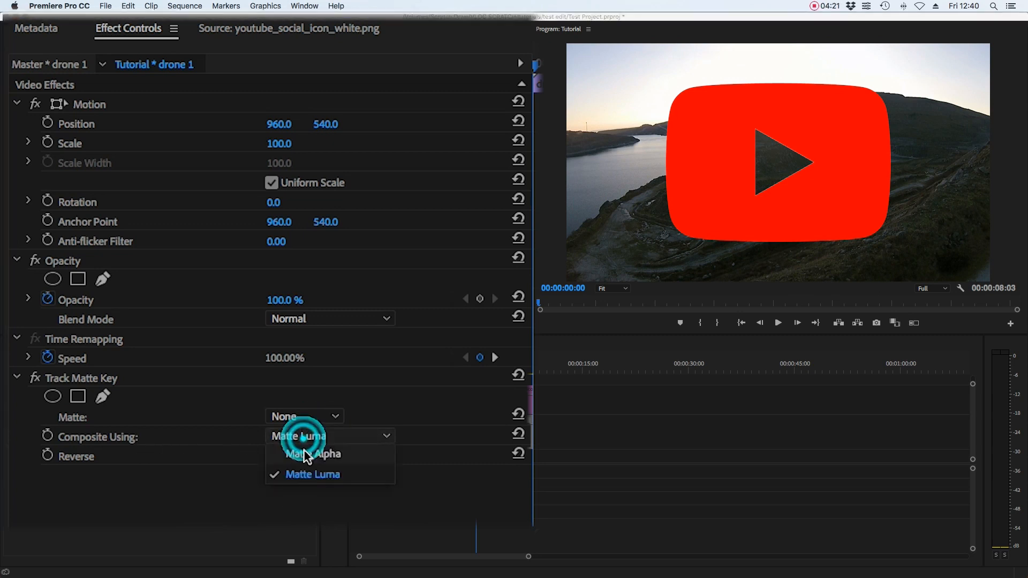
{"action": "left_click", "coordinate": [312, 453]}
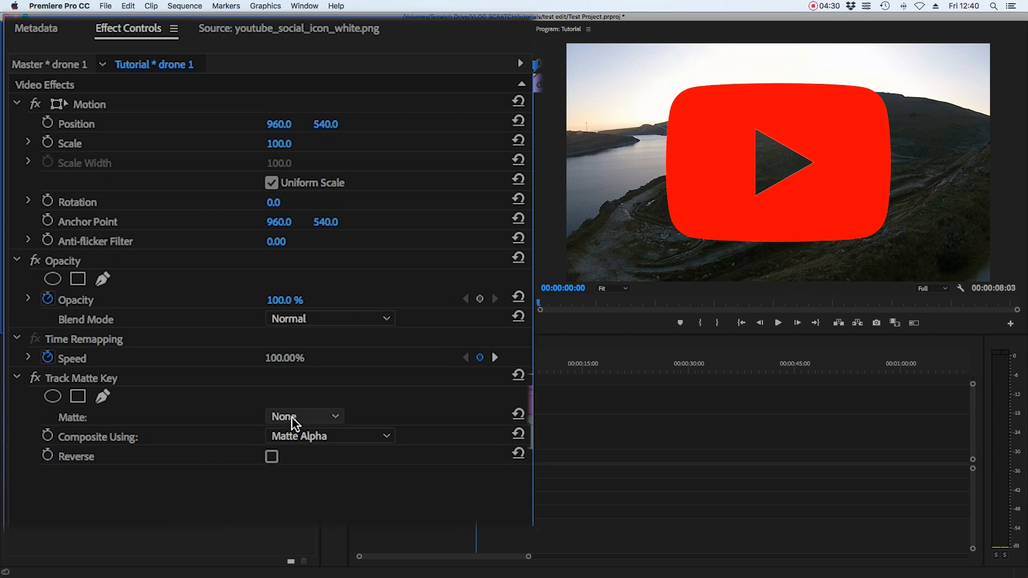
{"action": "left_click", "coordinate": [303, 416]}
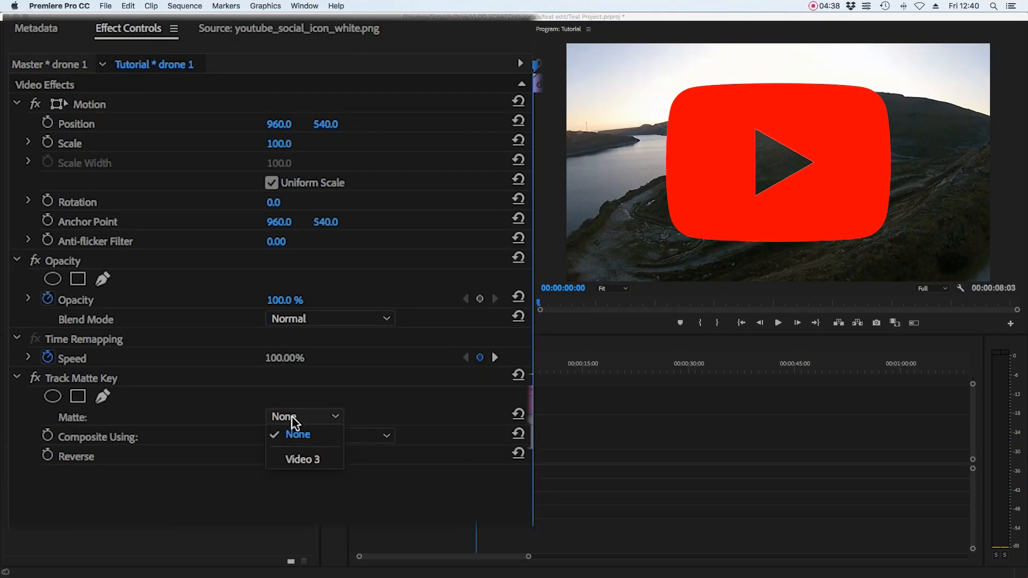
{"action": "mouse_move", "coordinate": [296, 463]}
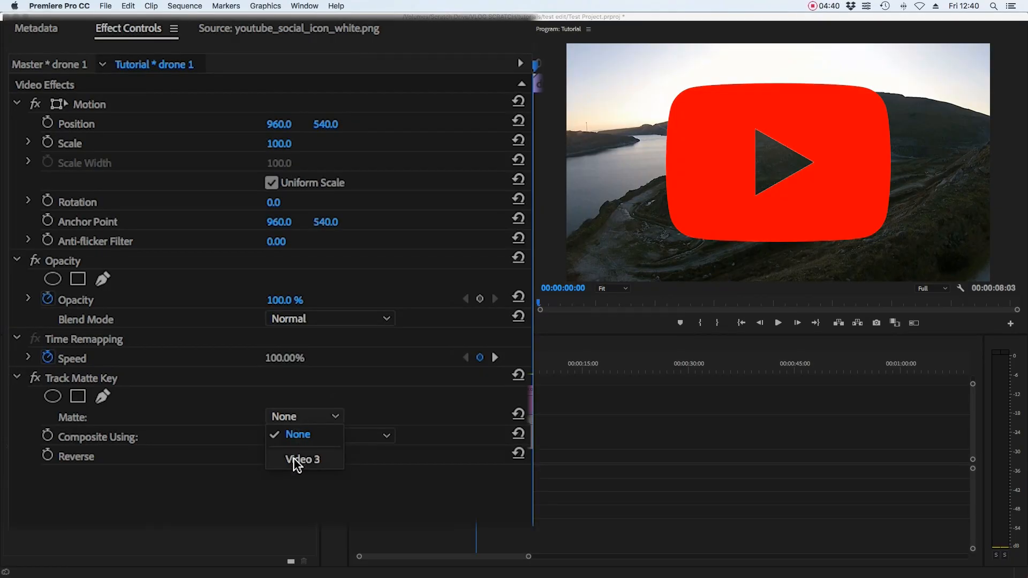
{"action": "left_click", "coordinate": [302, 459]}
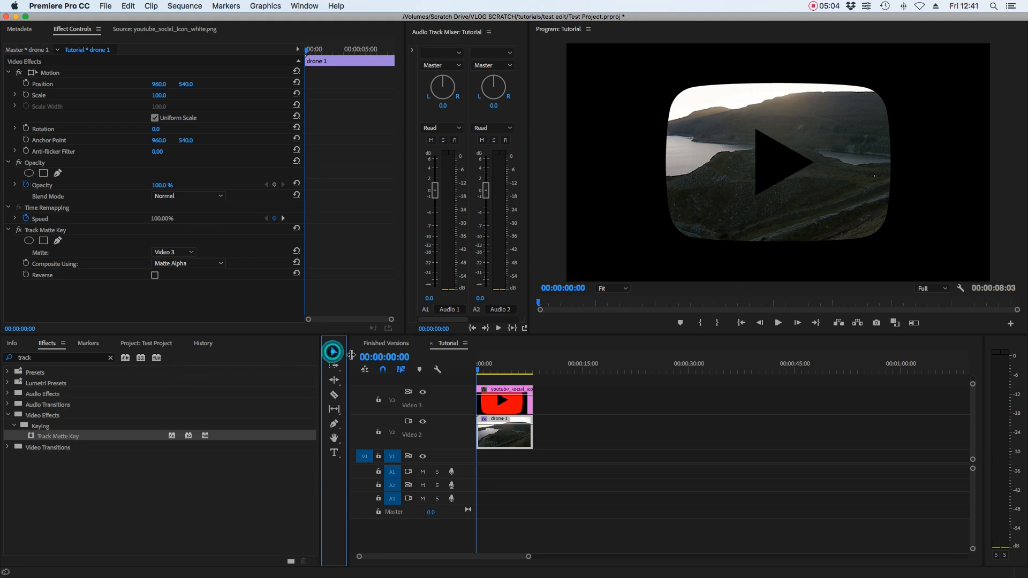
Step: Create a new white Color Matte from the Project panel's New Item menu
{"action": "left_click", "coordinate": [146, 342]}
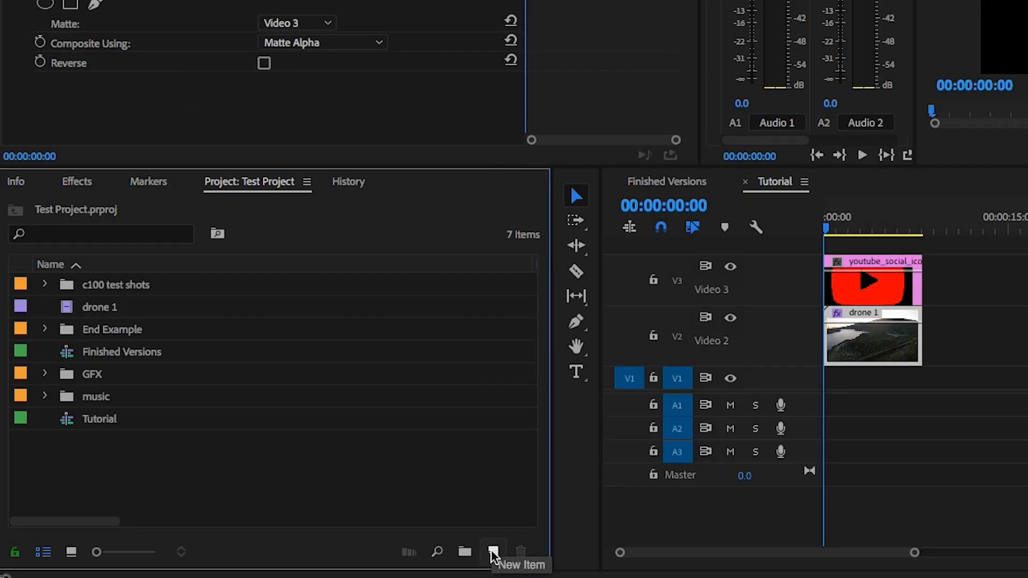
{"action": "left_click", "coordinate": [492, 552]}
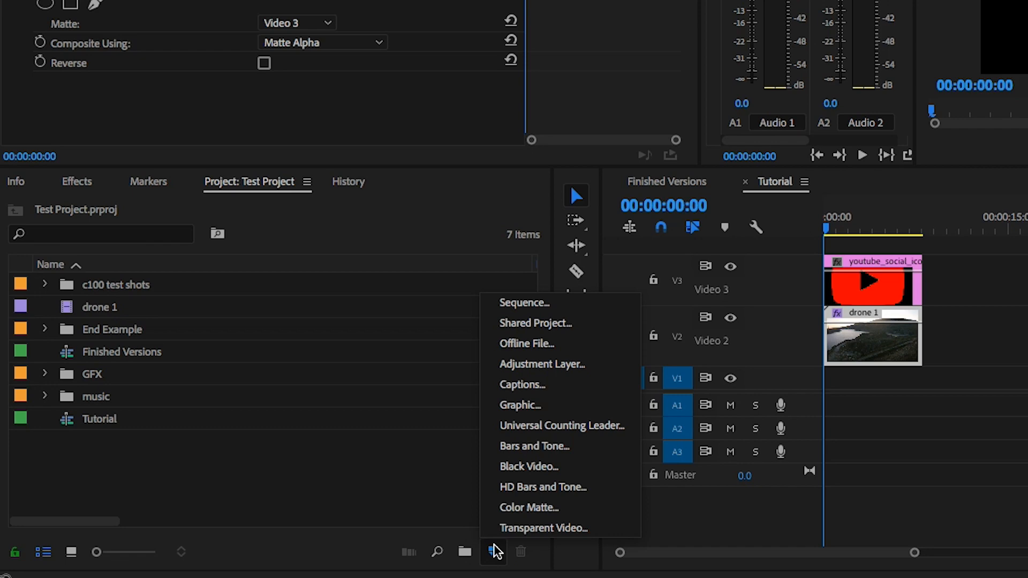
{"action": "left_click", "coordinate": [529, 507]}
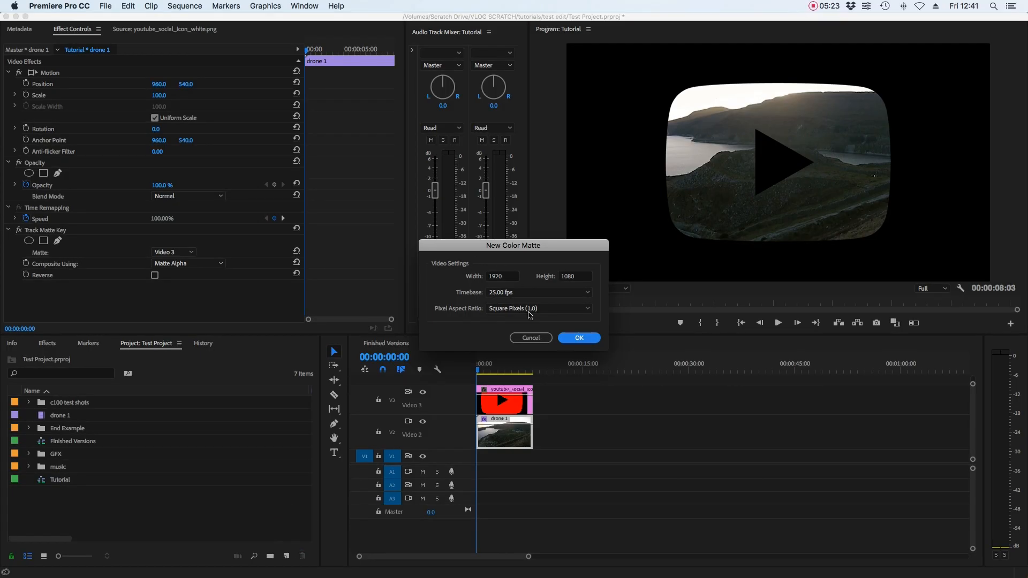
{"action": "left_click", "coordinate": [577, 337]}
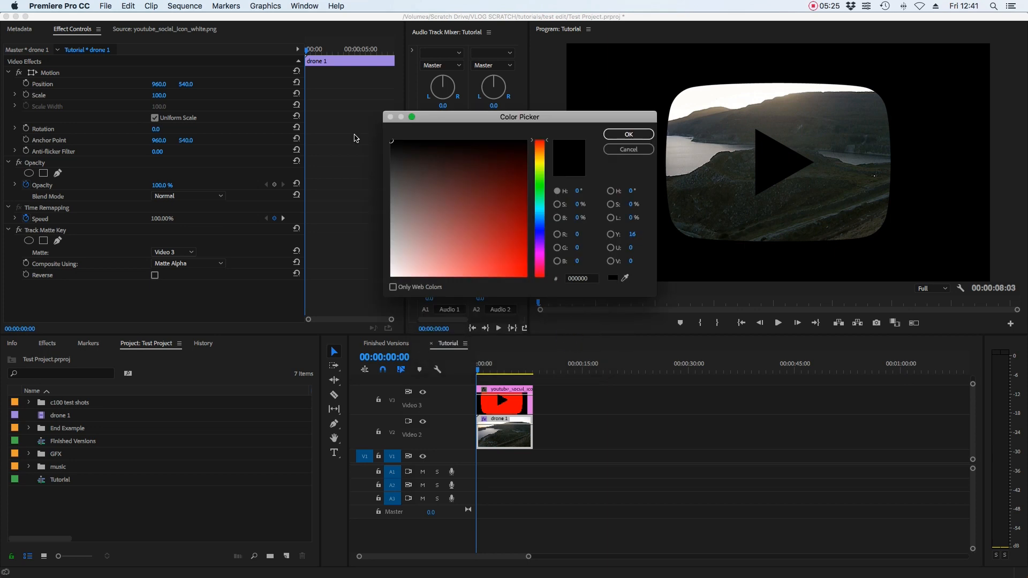
{"action": "mouse_move", "coordinate": [391, 144]}
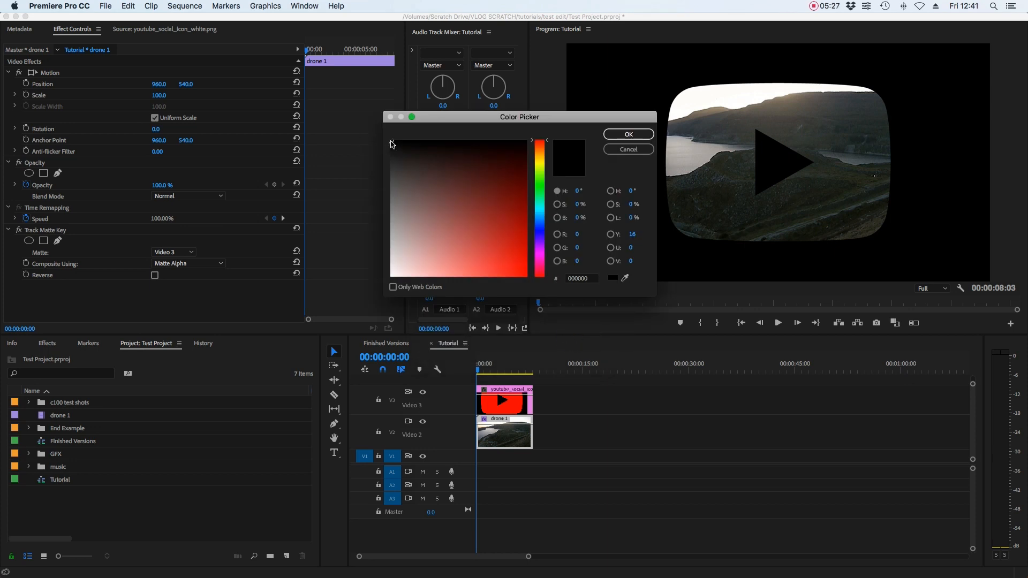
{"action": "left_click", "coordinate": [393, 143]}
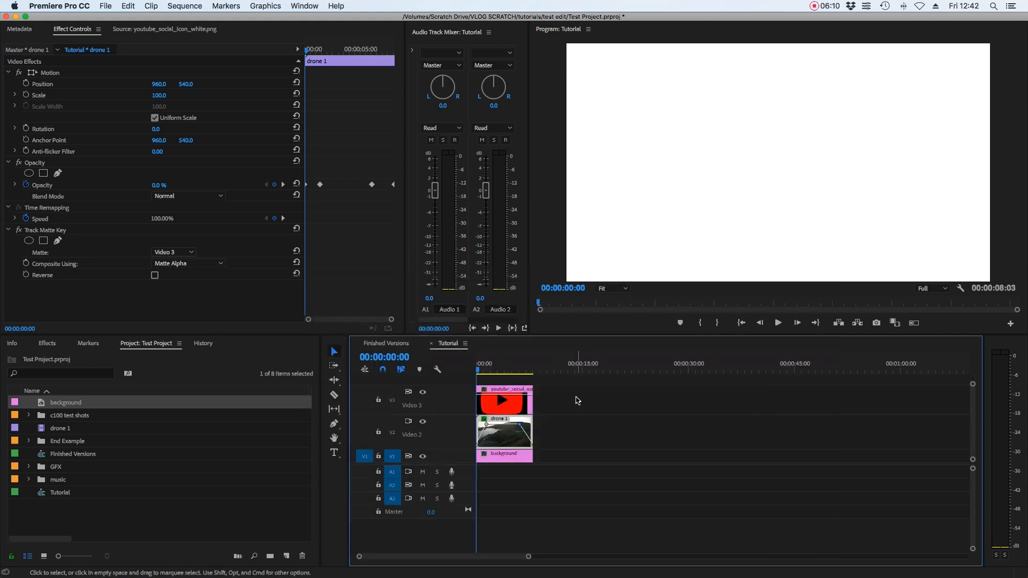
Step: Deselect the clips in the timeline
{"action": "left_click", "coordinate": [777, 321]}
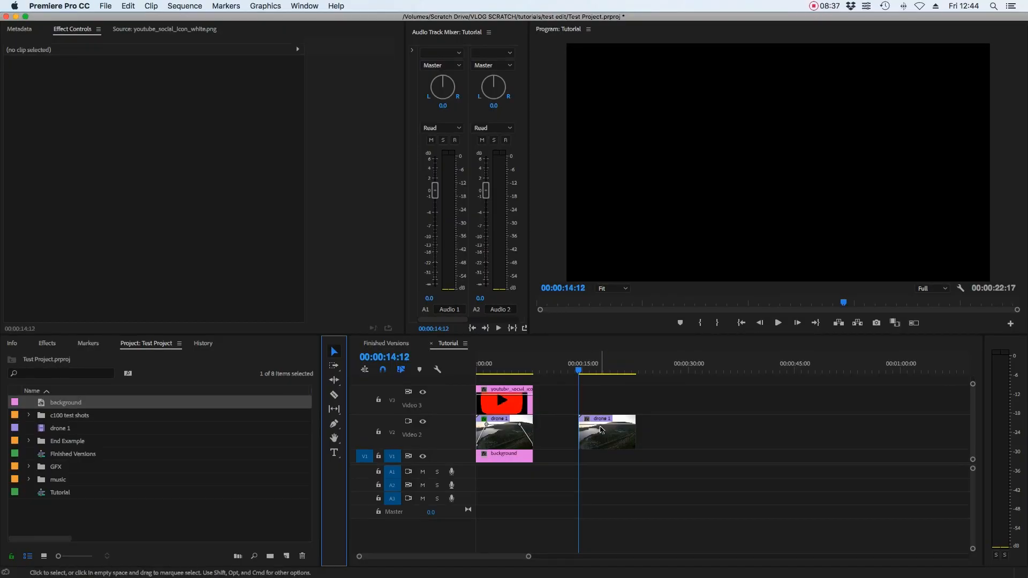
Step: Select the second drone 1 clip and type the word TEXT as a graphic
{"action": "left_click", "coordinate": [607, 431]}
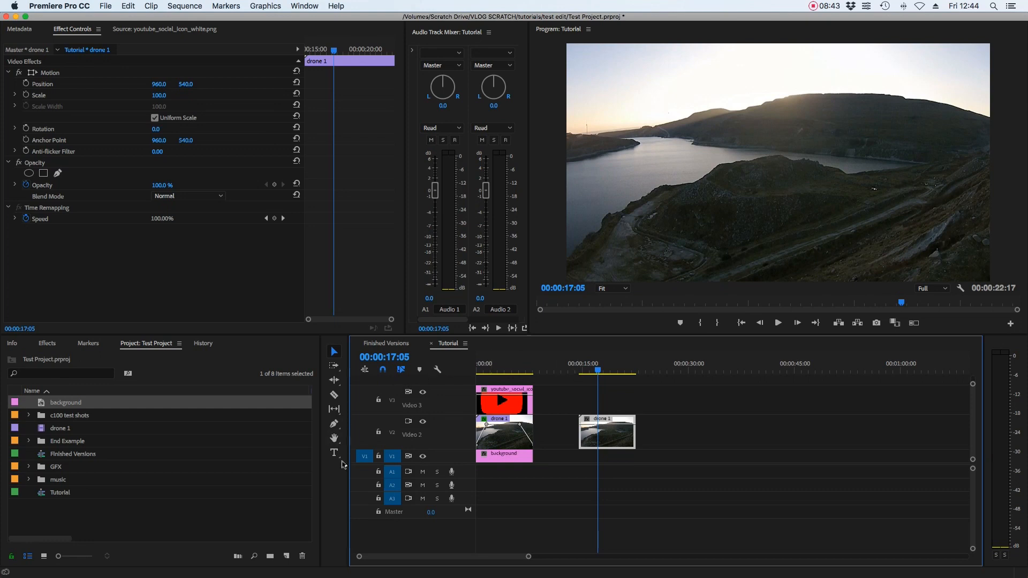
{"action": "mouse_move", "coordinate": [333, 452]}
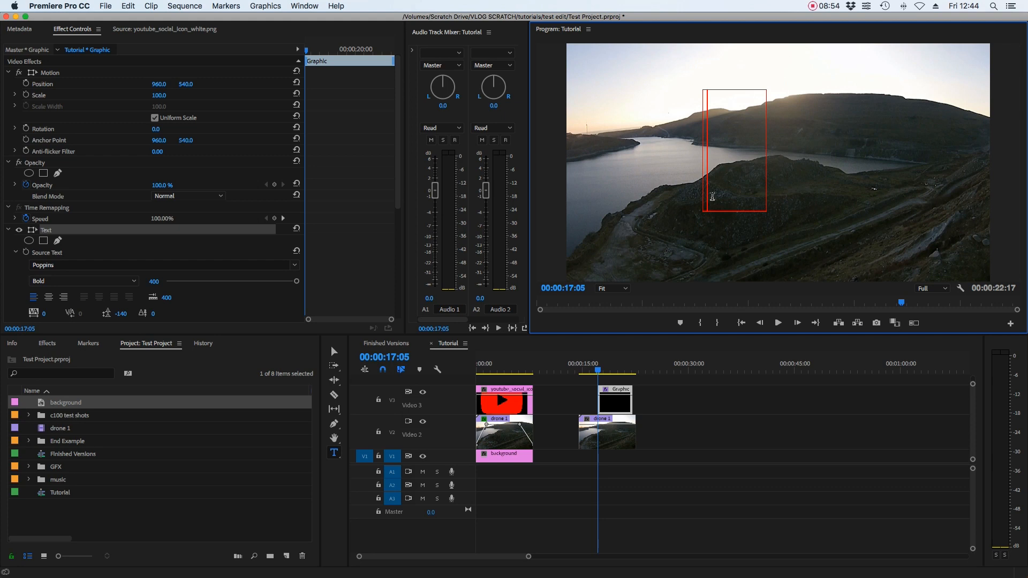
{"action": "type", "text": "TE"}
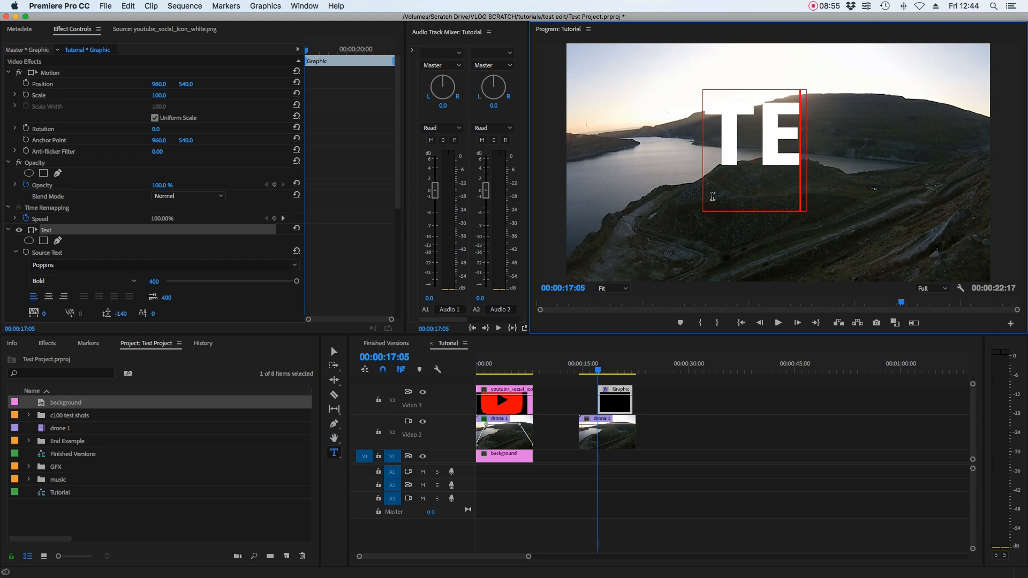
{"action": "type", "text": "XT"}
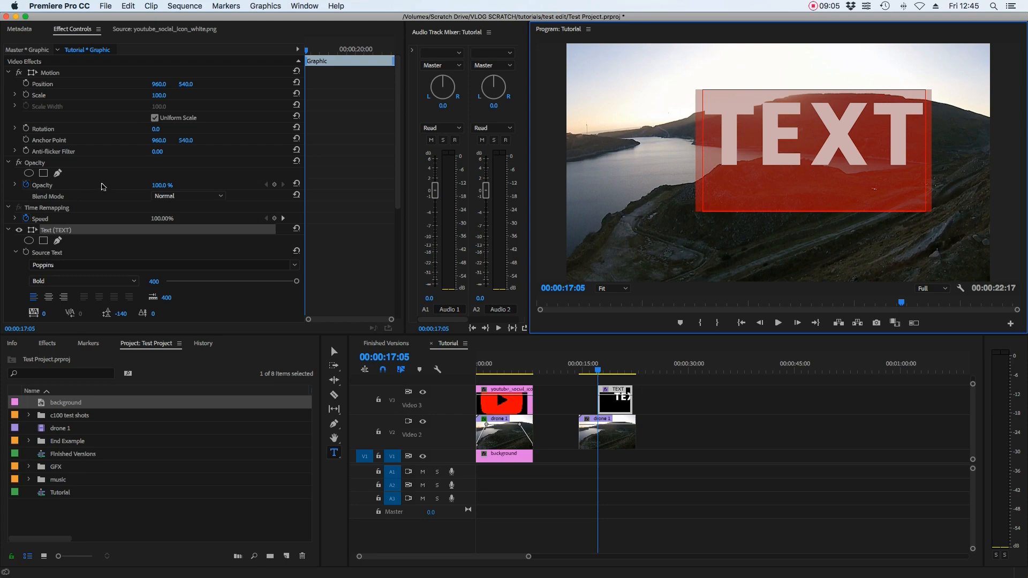
Step: Scale up the TEXT graphic in its Motion settings to fill the frame
{"action": "scroll", "scroll_direction": "down", "scroll_amount": 3}
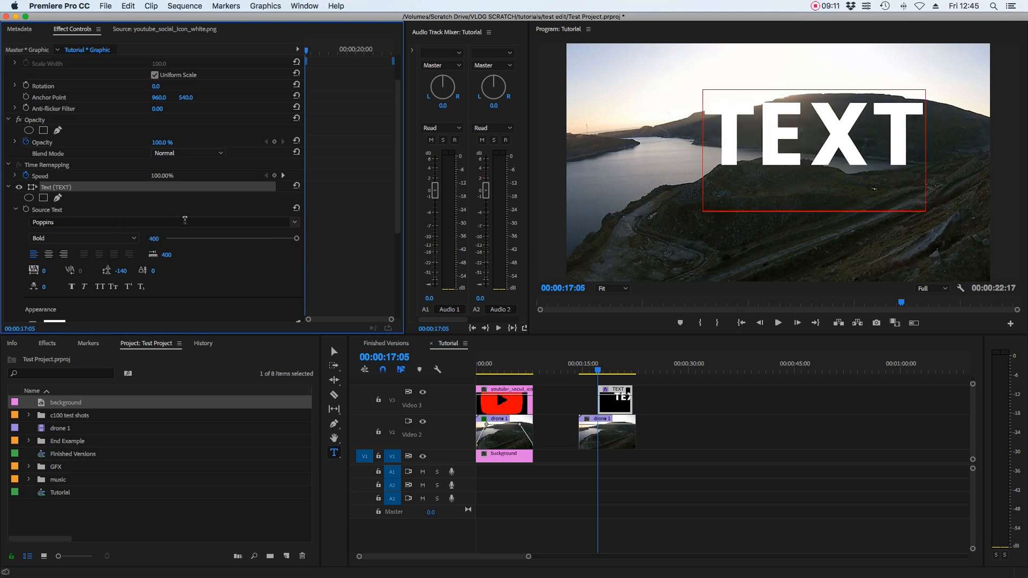
{"action": "left_click", "coordinate": [295, 222]}
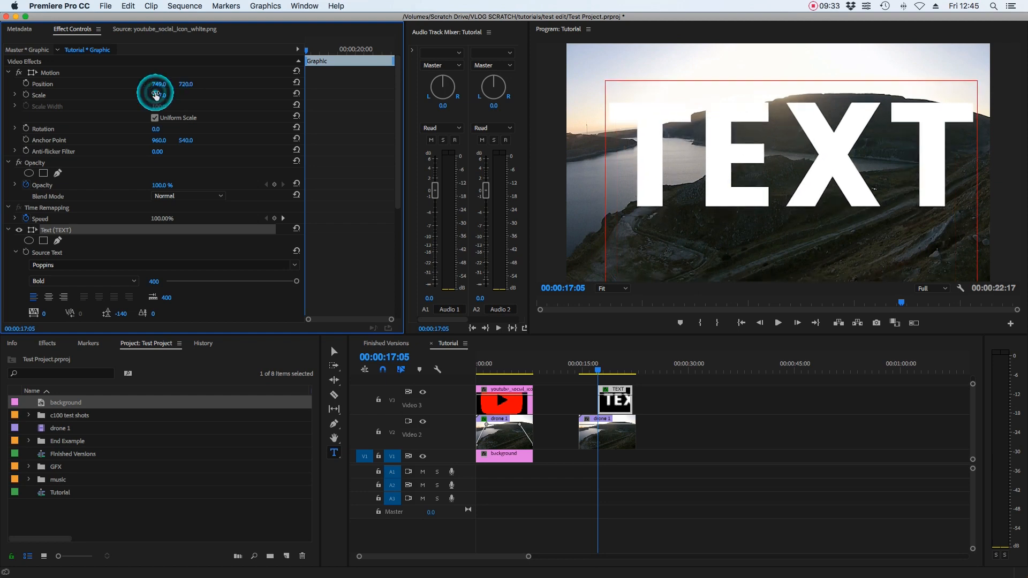
{"action": "left_click", "coordinate": [605, 432]}
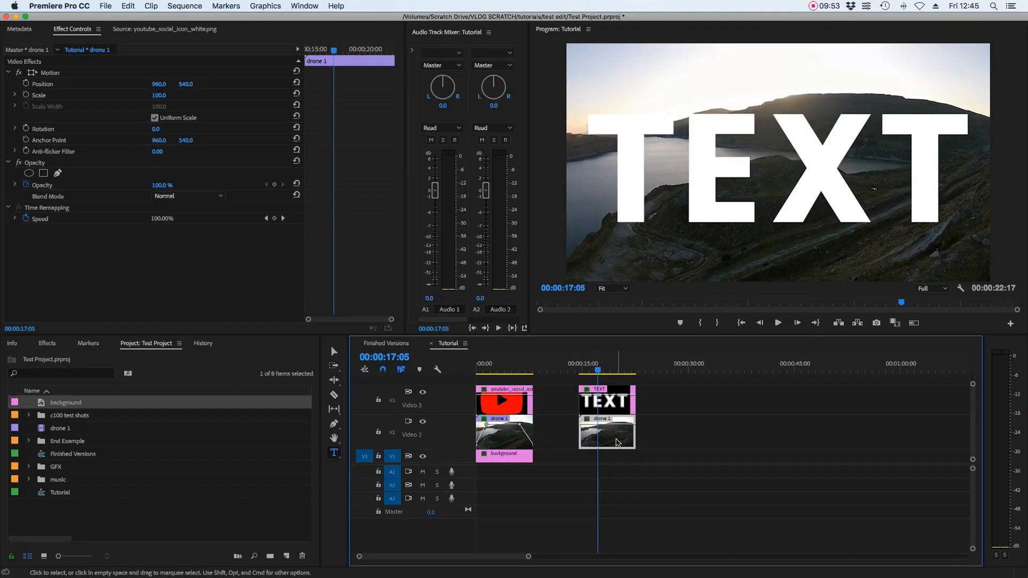
Step: Apply Track Matte Key to drone 1 with Video 3 as matte, then scrub to preview
{"action": "left_click", "coordinate": [47, 342]}
{"action": "type", "text": "track"}
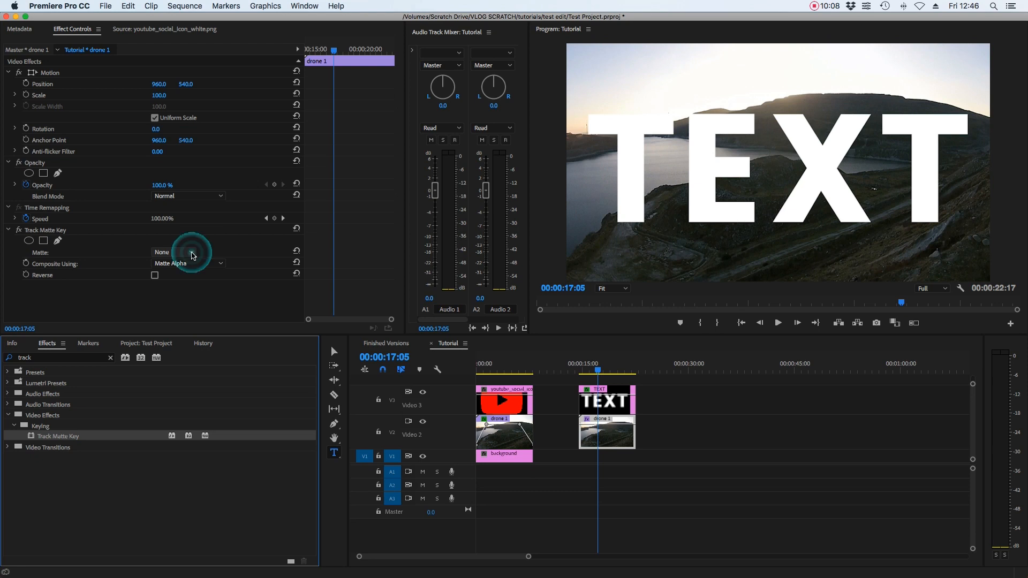
{"action": "left_click", "coordinate": [172, 251]}
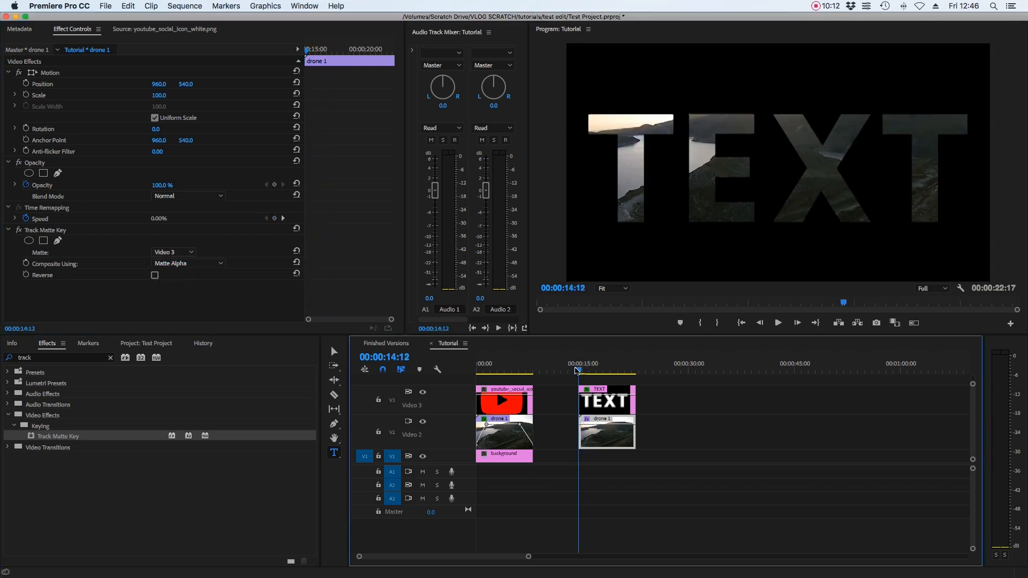
{"action": "left_click", "coordinate": [616, 371]}
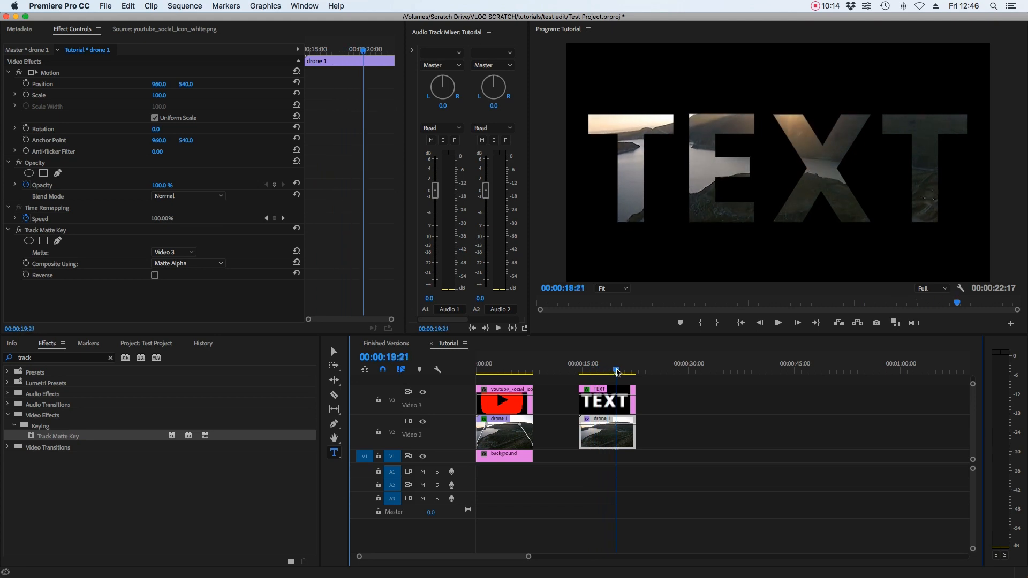
{"action": "left_click", "coordinate": [604, 454]}
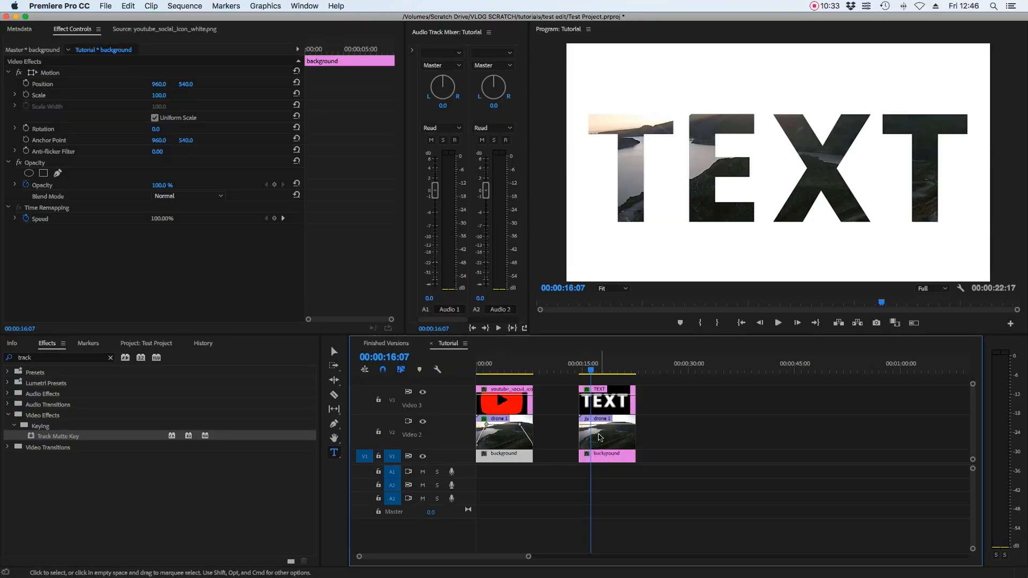
Step: Click in the timeline around the text section's clips
{"action": "left_click", "coordinate": [587, 368]}
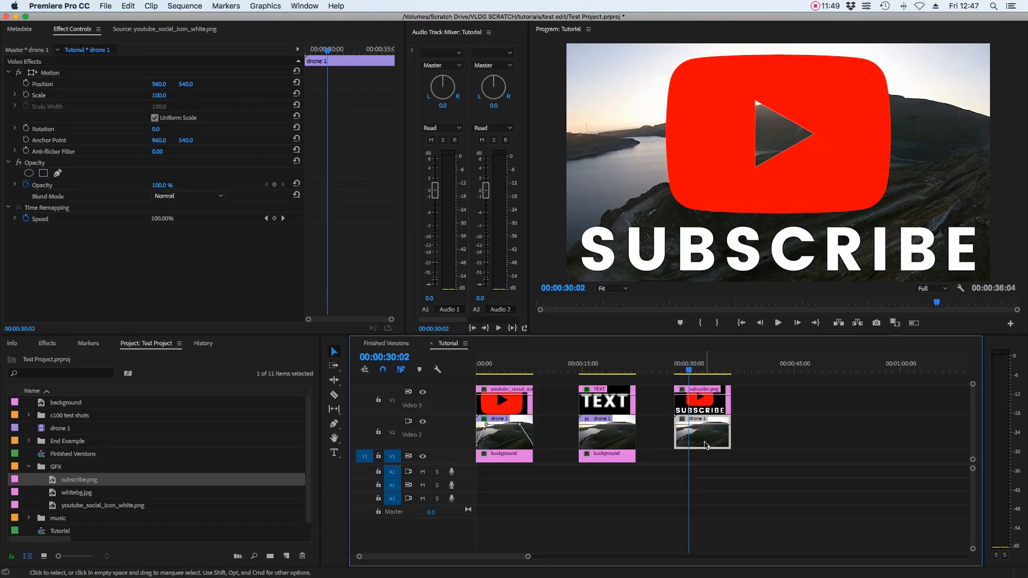
{"action": "mouse_move", "coordinate": [57, 378]}
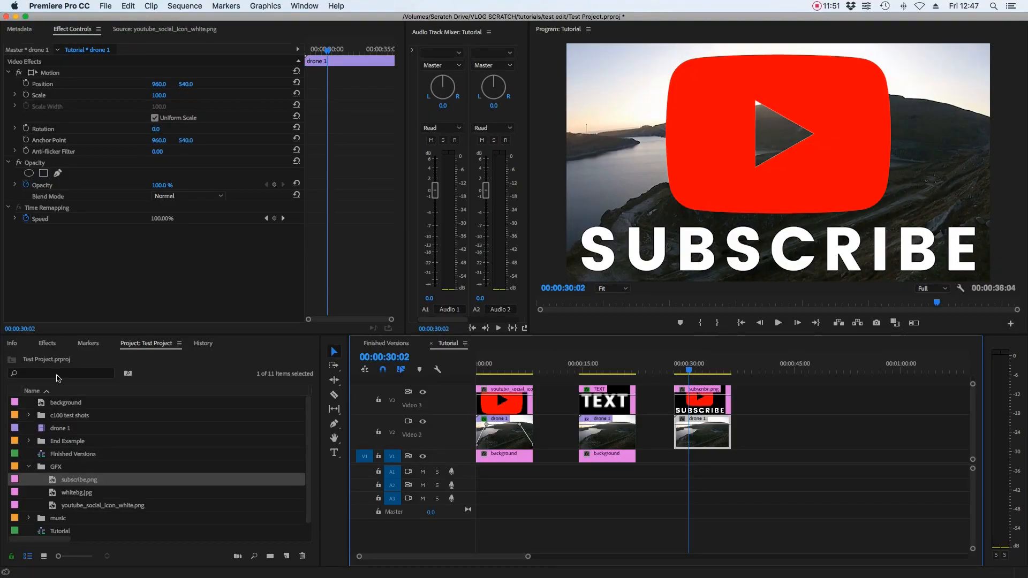
Step: Apply Track Matte Key to the third drone 1 clip using Video 3 as matte, then preview frames
{"action": "left_click", "coordinate": [47, 343]}
{"action": "type", "text": "track"}
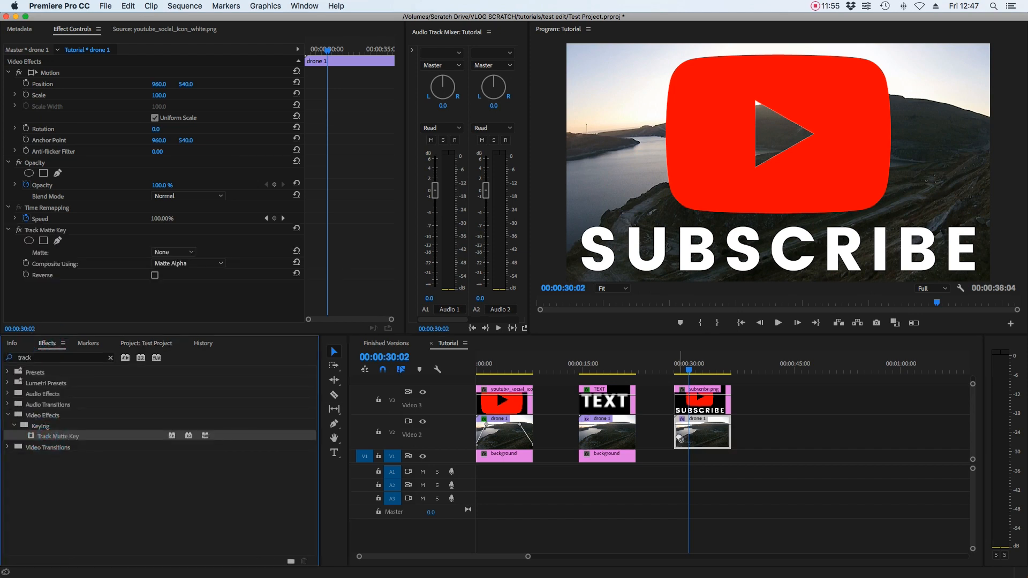
{"action": "left_click", "coordinate": [172, 251]}
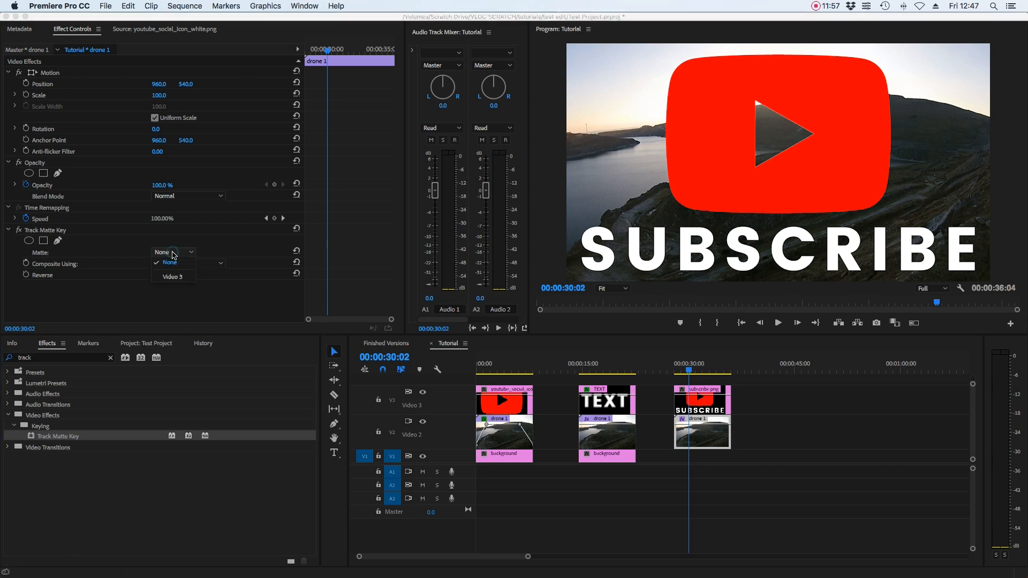
{"action": "left_click", "coordinate": [172, 276]}
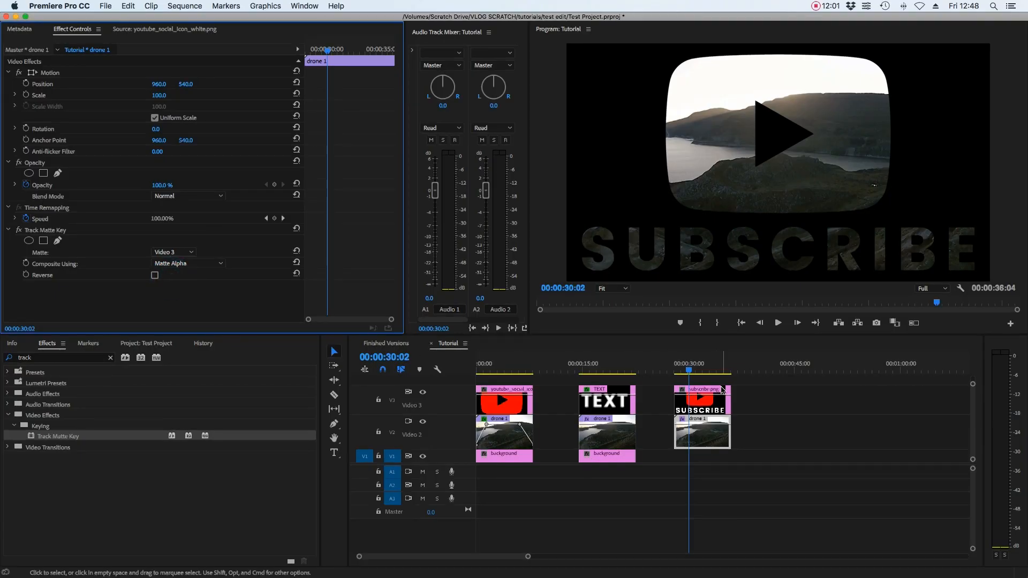
{"action": "left_click", "coordinate": [681, 362]}
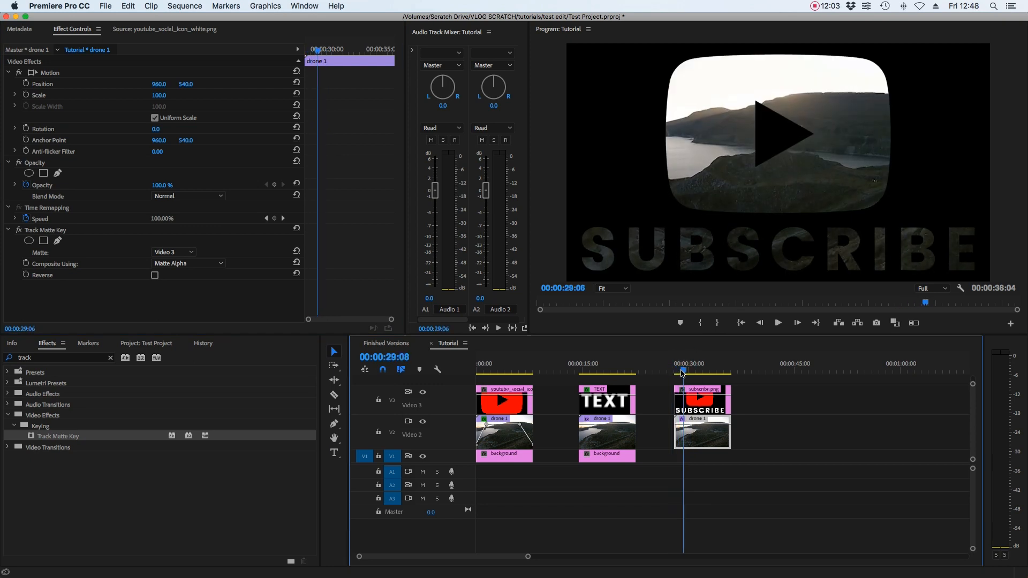
{"action": "left_click", "coordinate": [702, 363]}
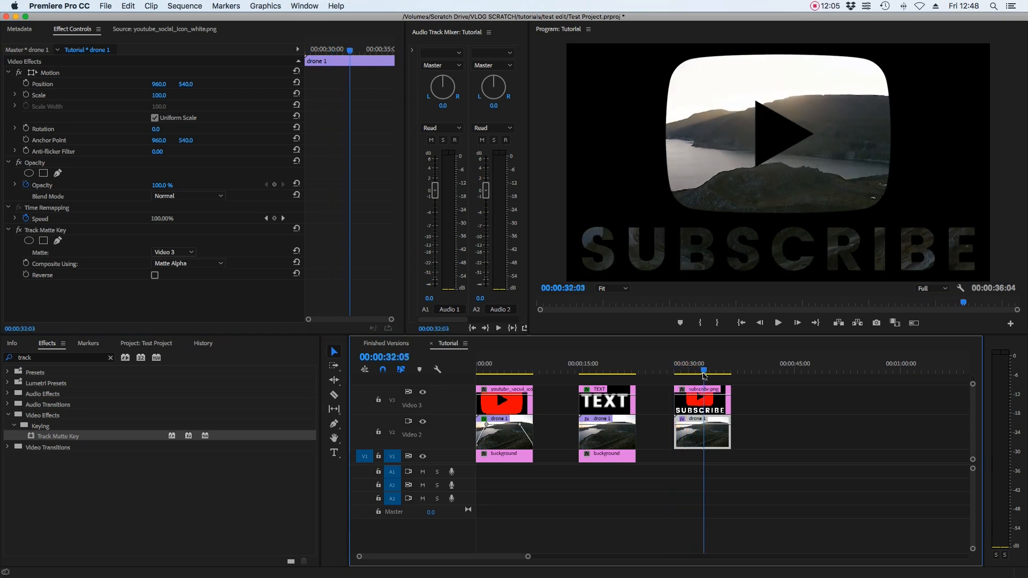
{"action": "left_click", "coordinate": [702, 453]}
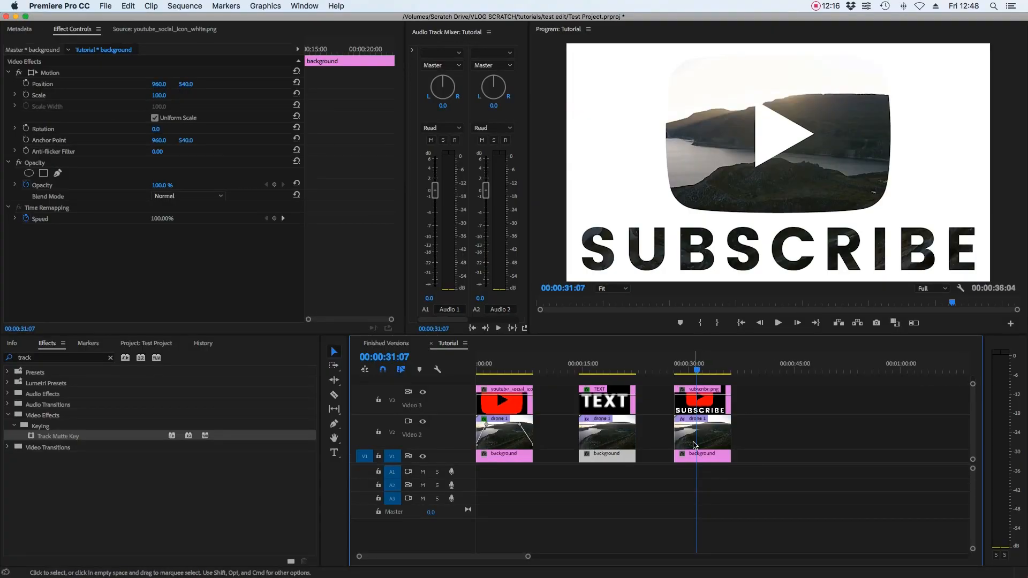
{"action": "mouse_move", "coordinate": [694, 445]}
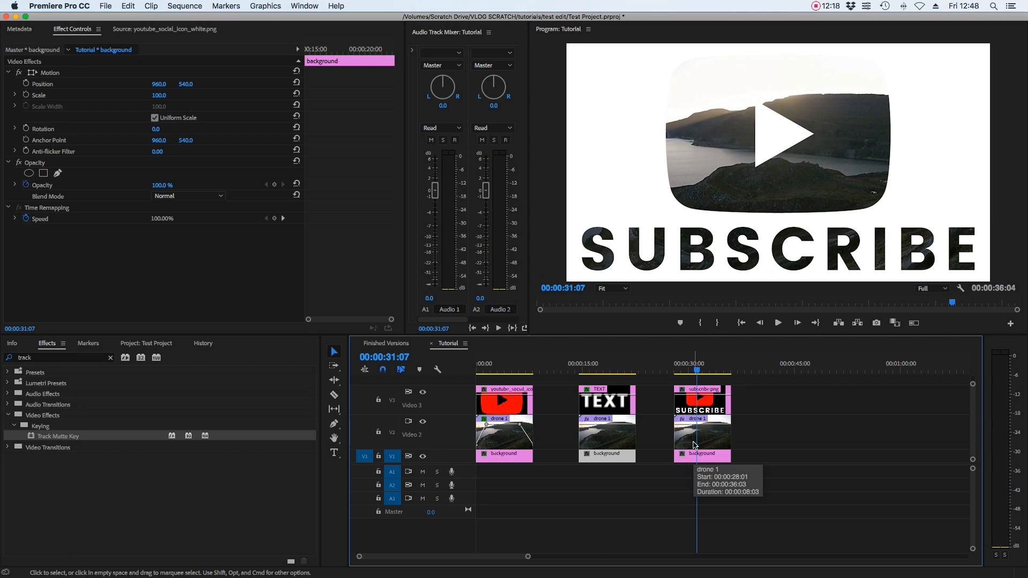
Step: Click on the timeline clips beneath the SUBSCRIBE section
{"action": "left_click", "coordinate": [786, 431]}
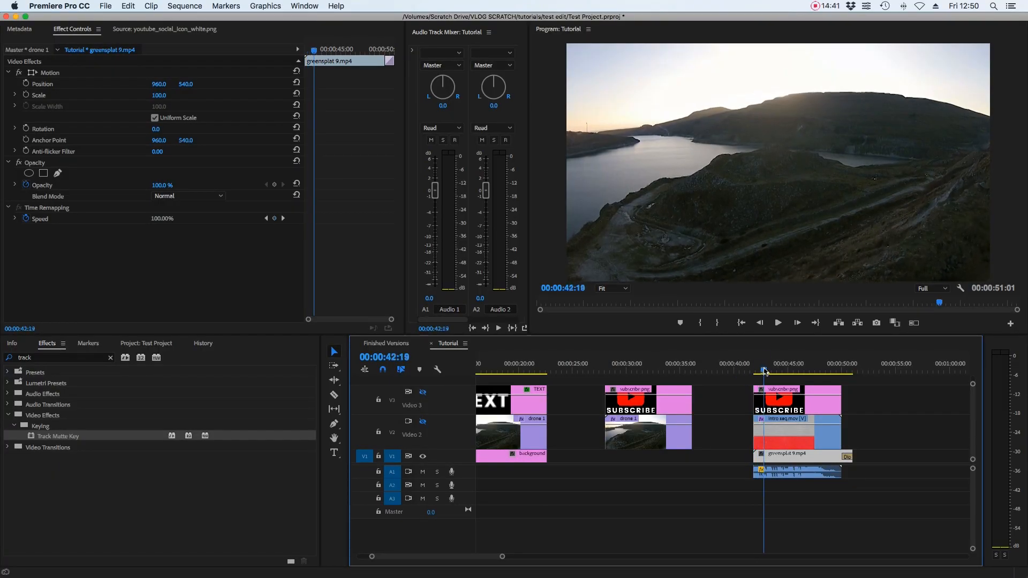
Step: Select intro seq.mov and scrub through frames of the intro section
{"action": "left_click", "coordinate": [786, 418]}
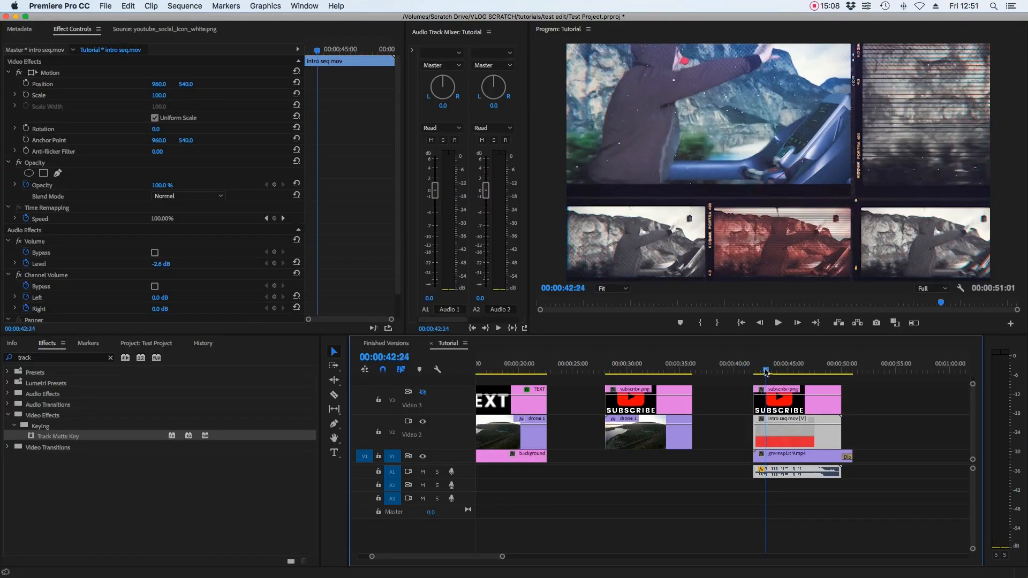
{"action": "left_click", "coordinate": [787, 364]}
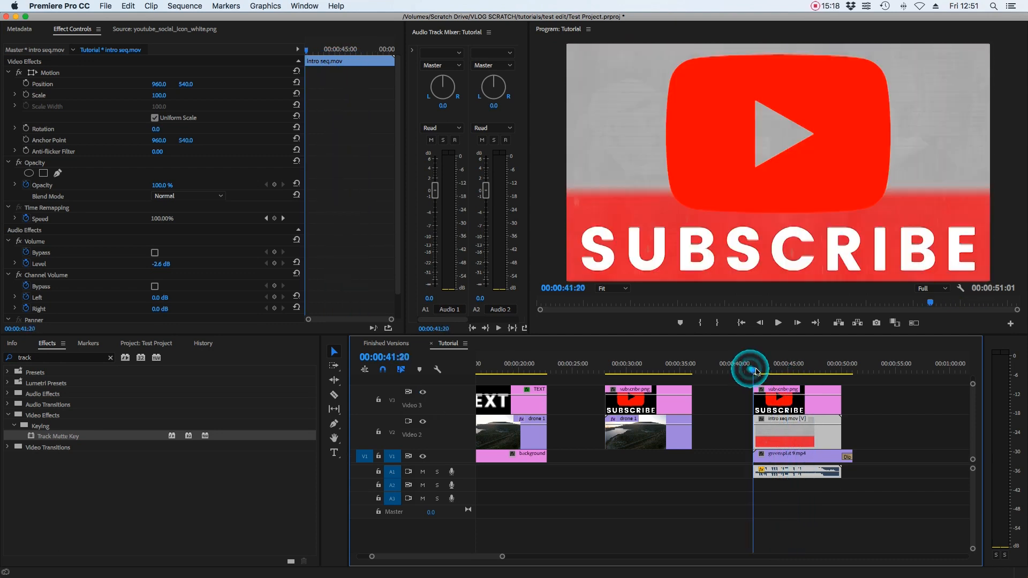
{"action": "left_click", "coordinate": [750, 370]}
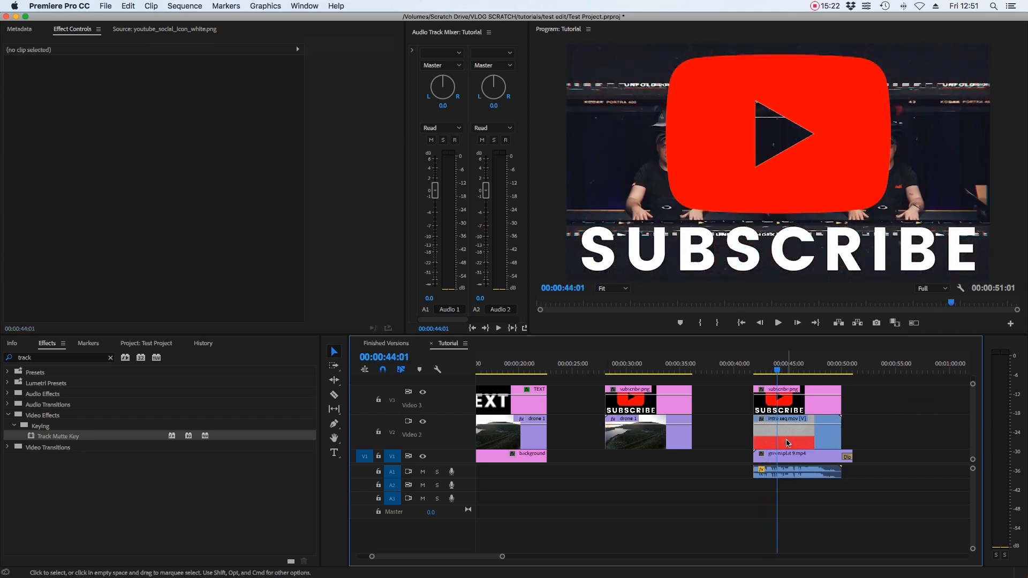
Step: Set intro seq.mov's Track Matte Key to use Video 3 as the matte
{"action": "left_click", "coordinate": [796, 432]}
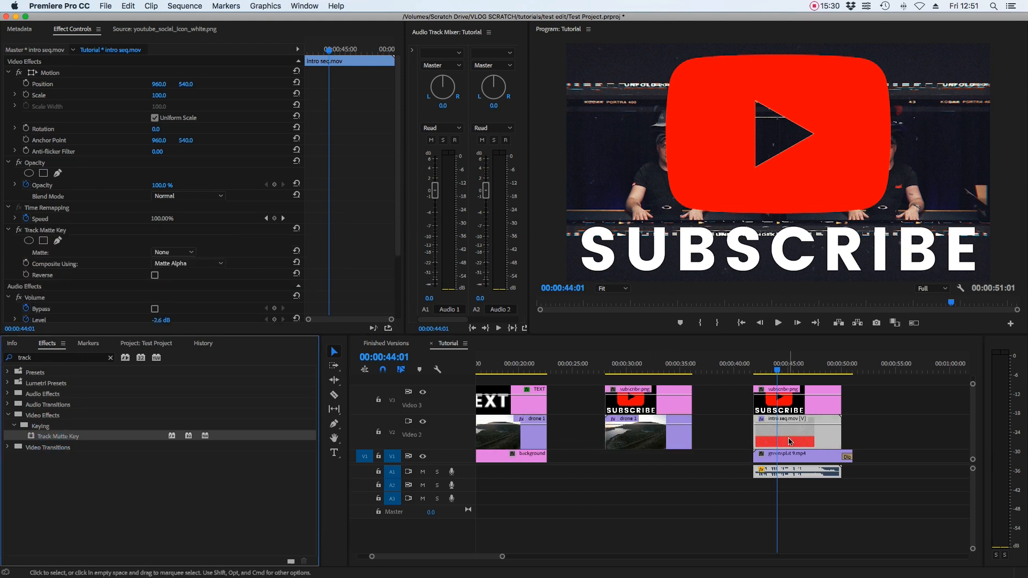
{"action": "left_click", "coordinate": [173, 252]}
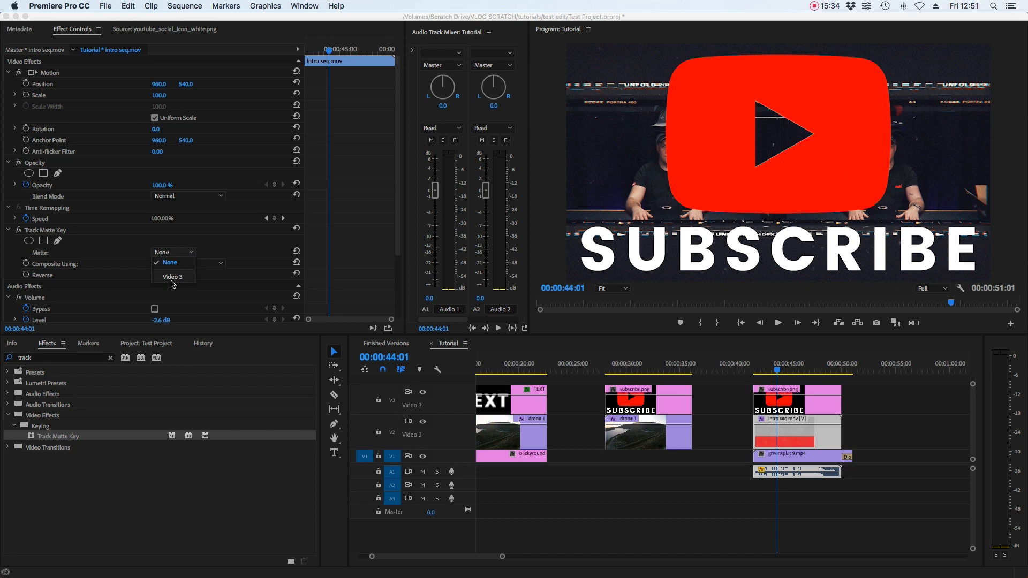
{"action": "left_click", "coordinate": [173, 276]}
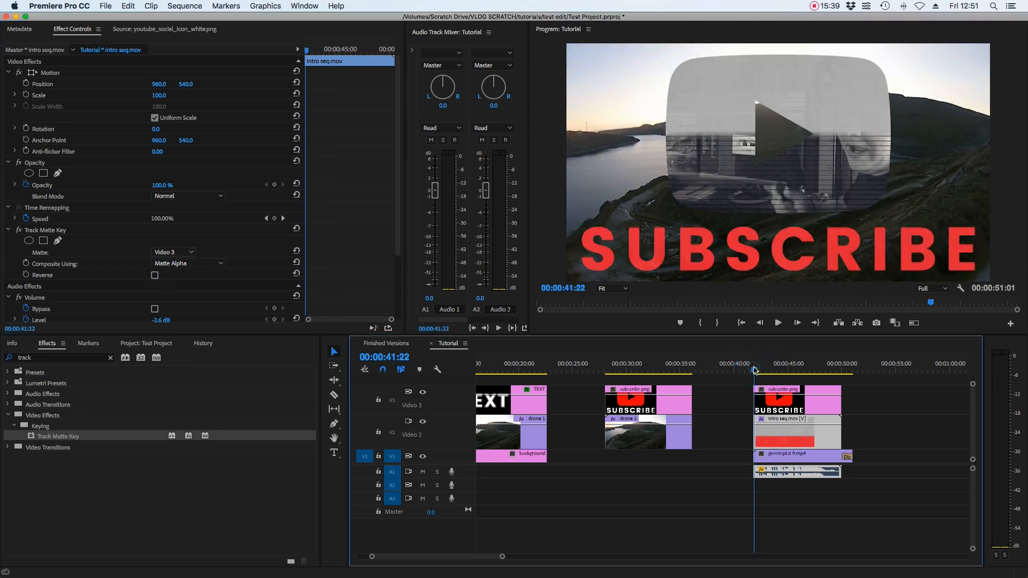